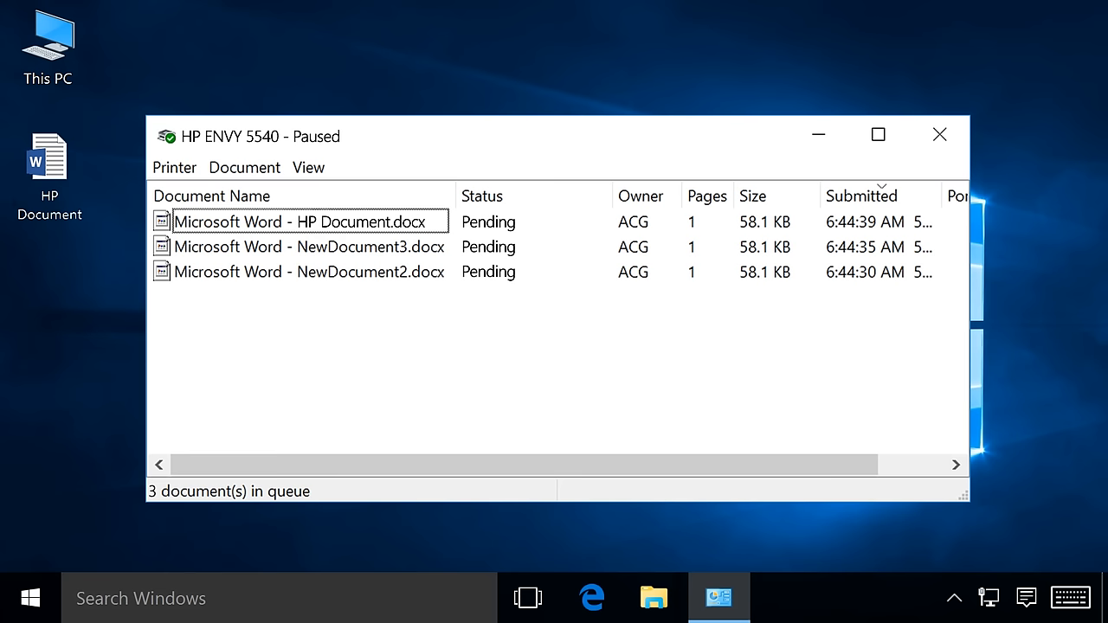
- Cancel the stuck HP Document print job in the print queue
left_click(310, 222)
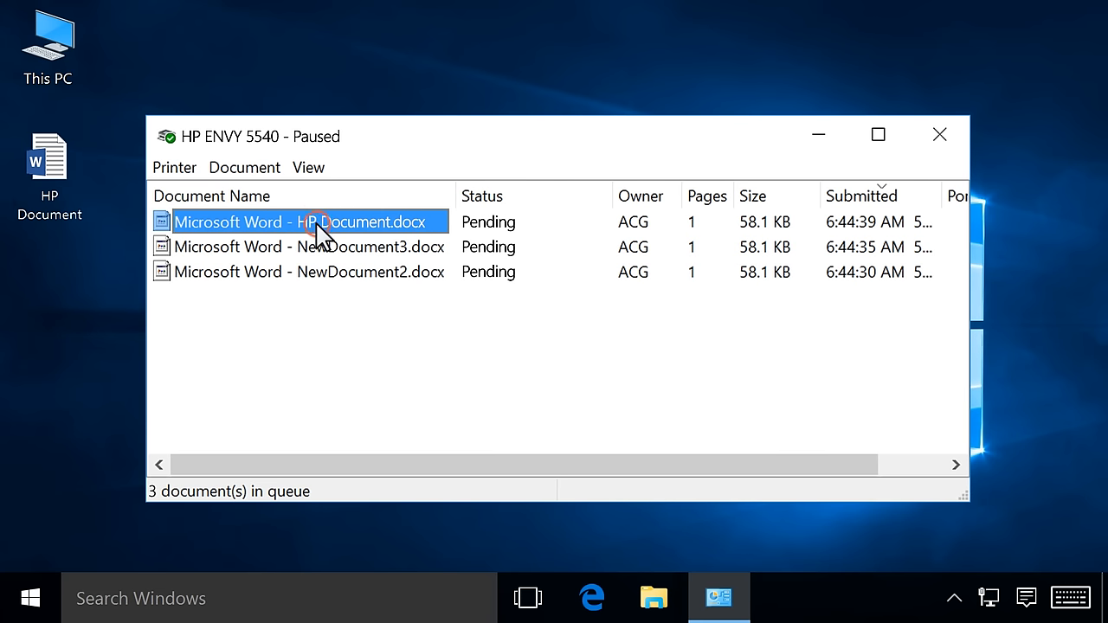
left_click(244, 167)
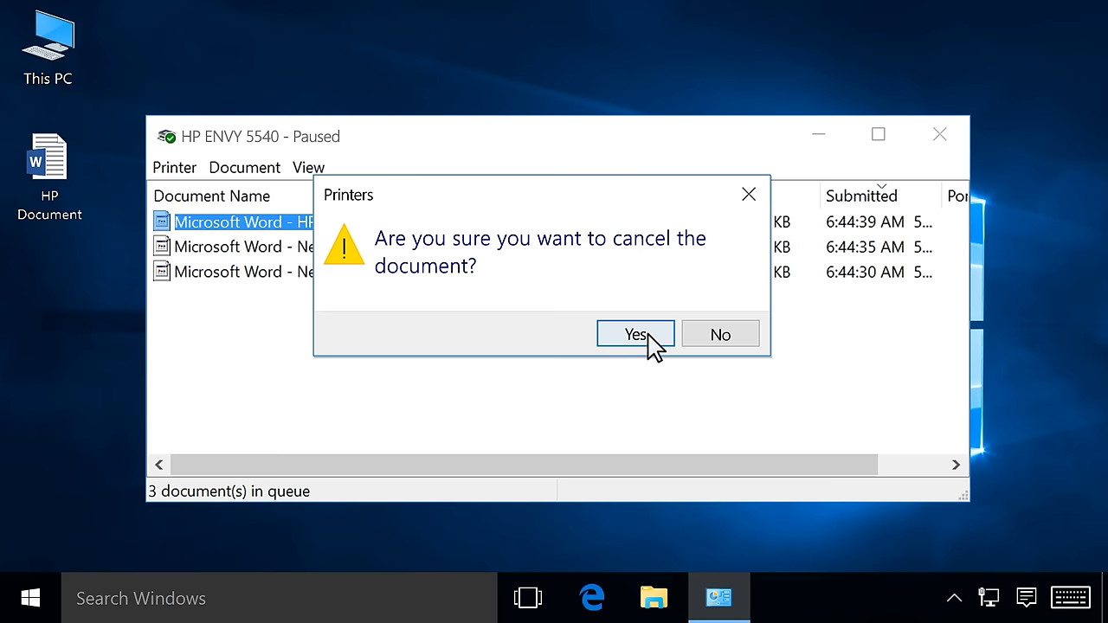
left_click(635, 334)
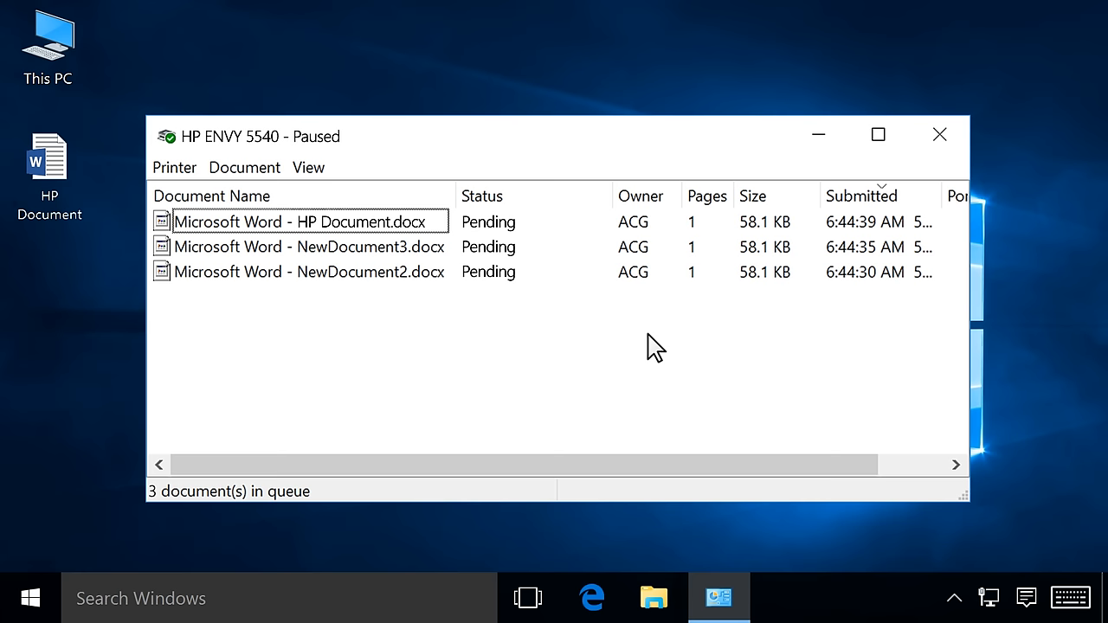
left_click(939, 134)
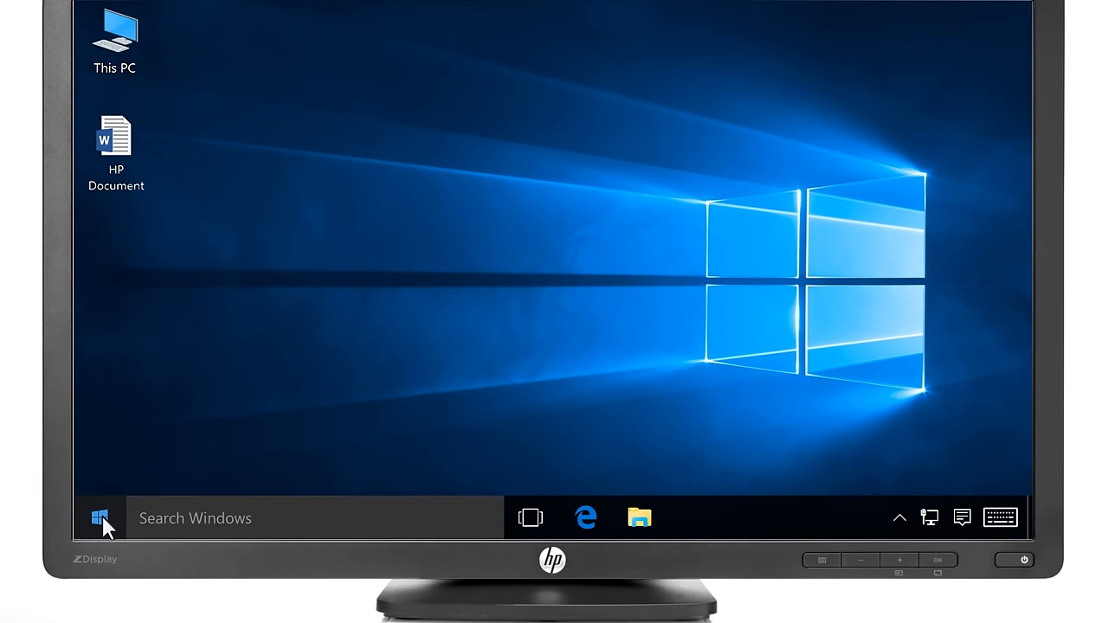
- Search Start for 'Services' and launch the Services desktop app
left_click(99, 518)
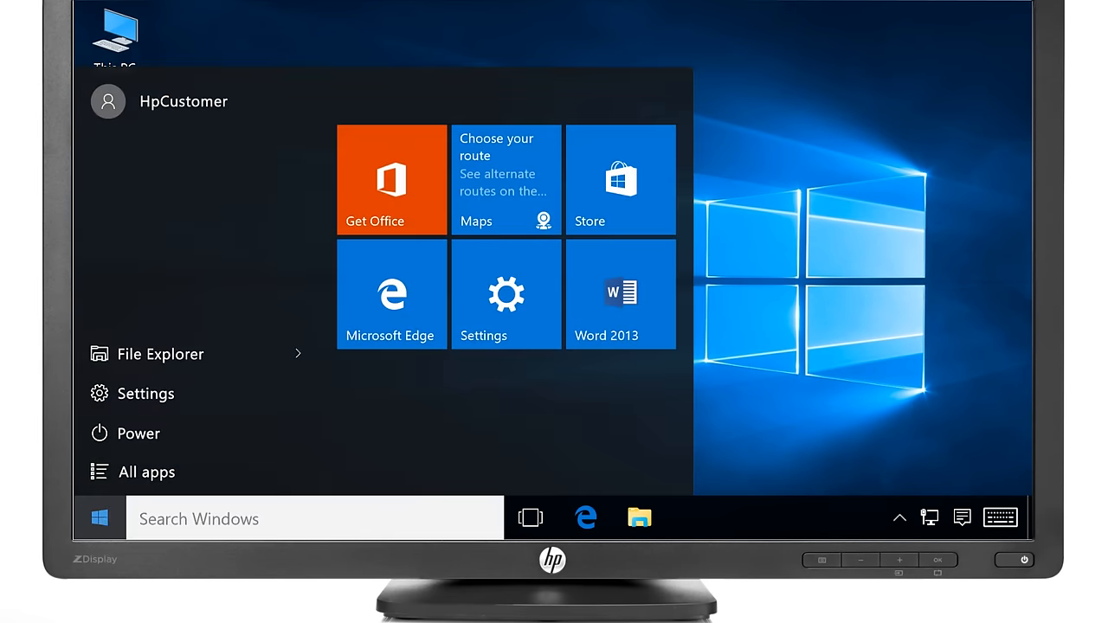
type("Services")
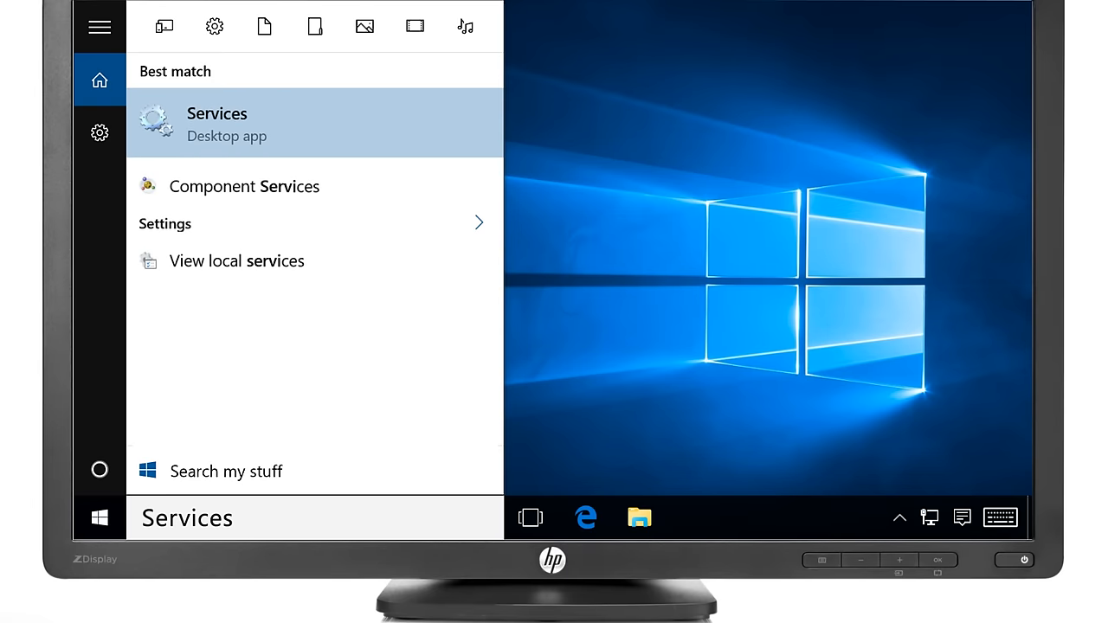
left_click(315, 124)
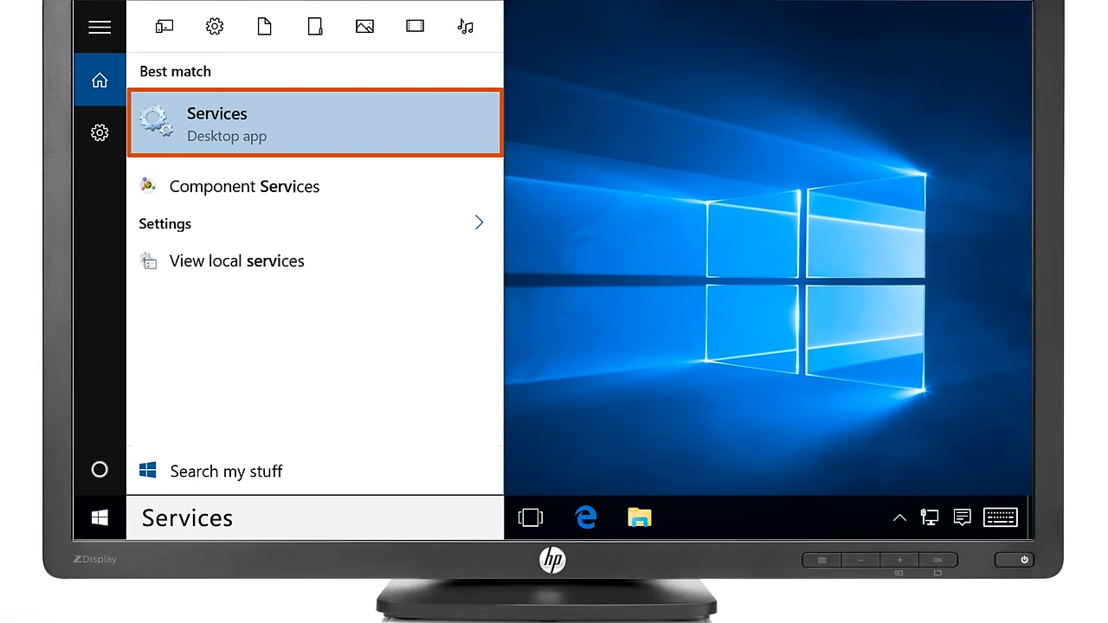
mouse_move(322, 146)
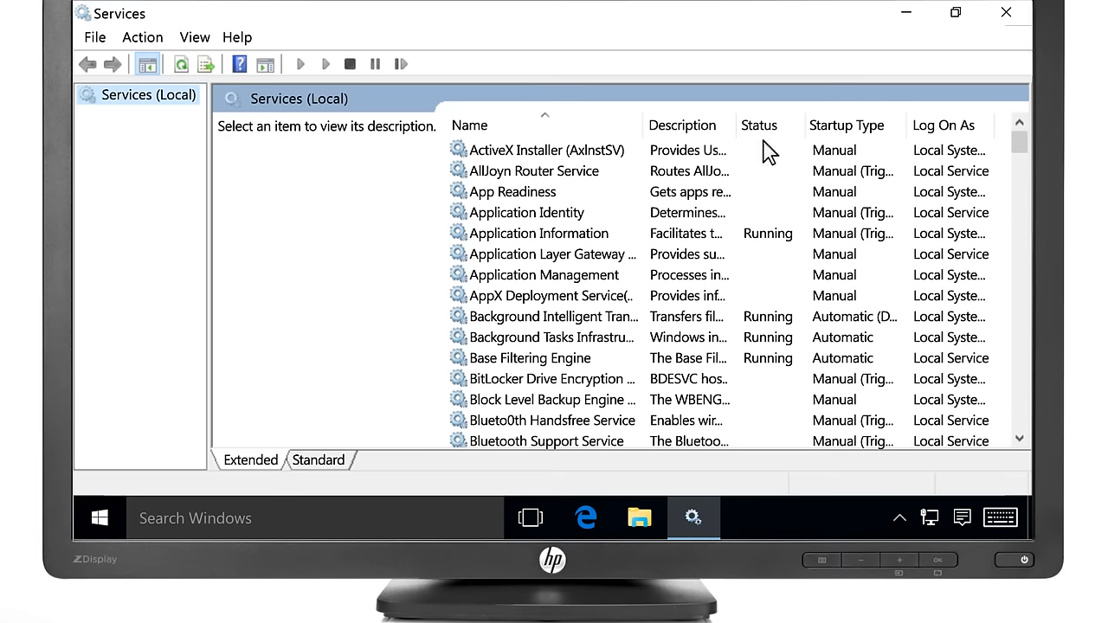
- Stop the Print Spooler service and dismiss the stopping progress notice
scroll("down", 3)
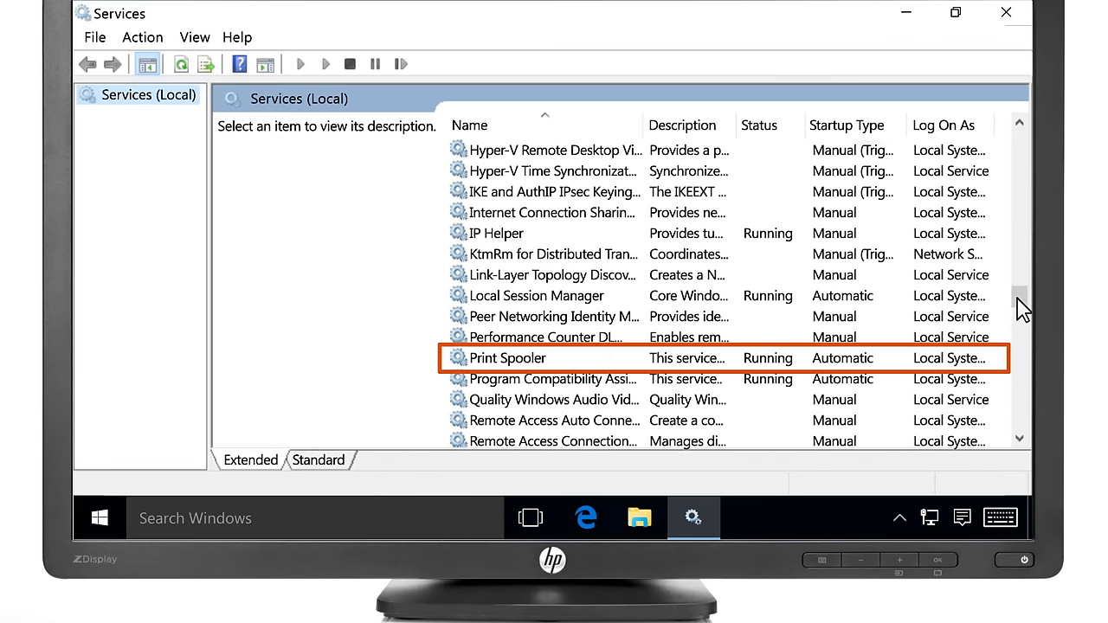
left_click(509, 358)
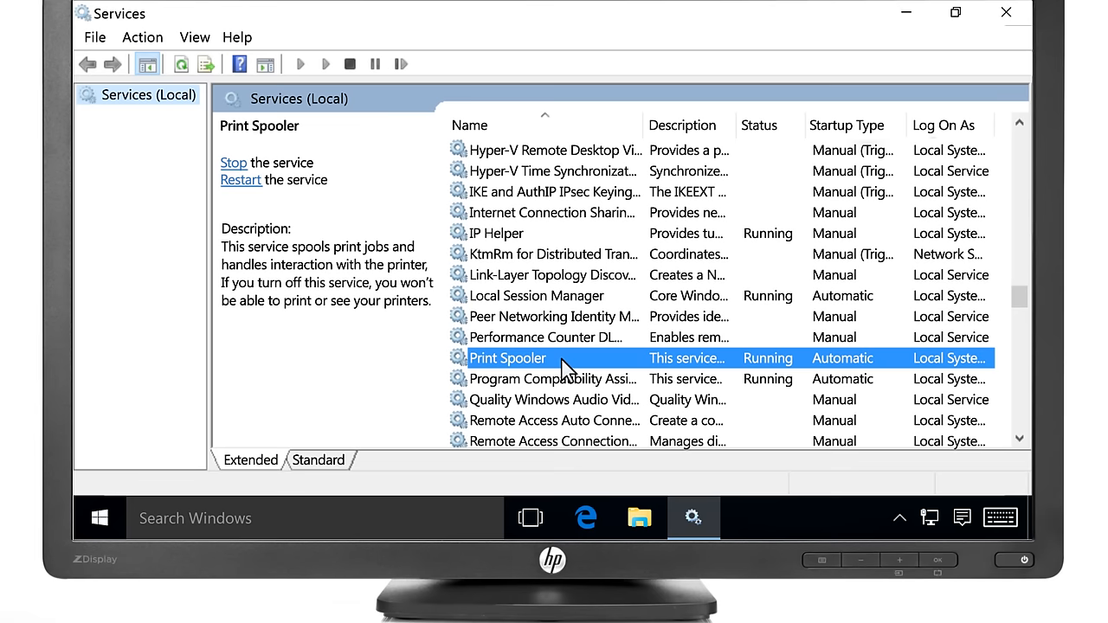
right_click(506, 358)
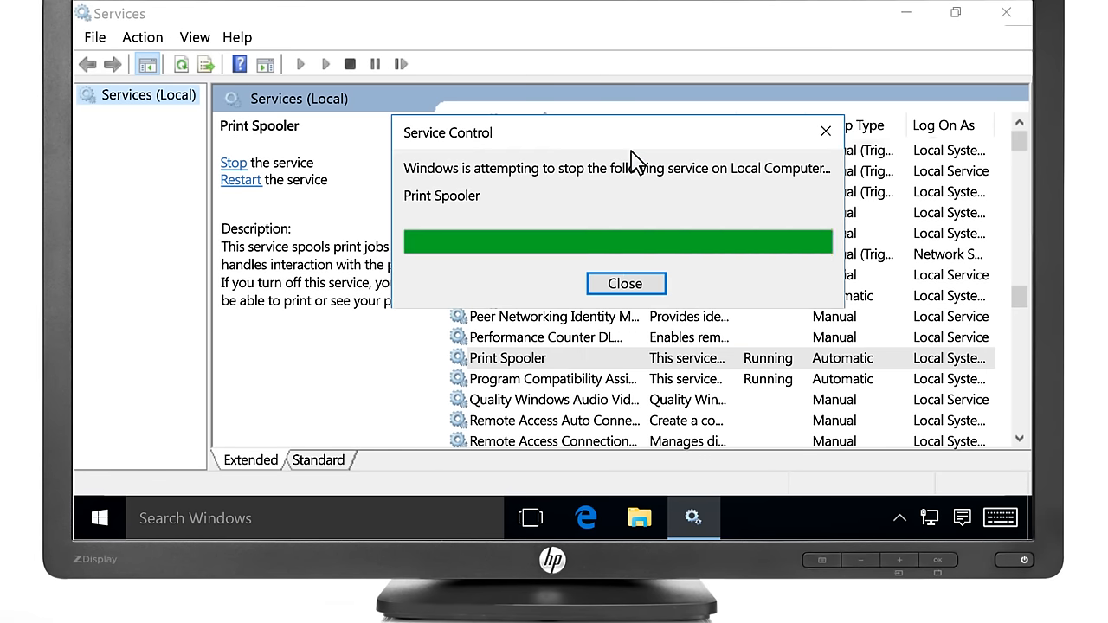
left_click(625, 283)
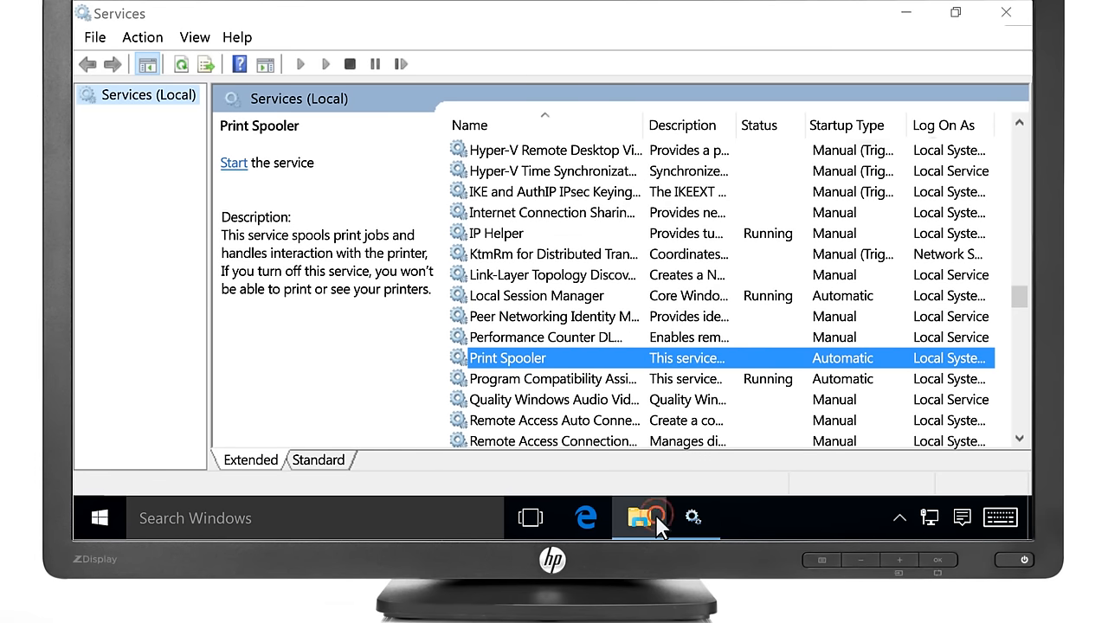
- Open C:\Windows\System32\spool\PRINTERS in File Explorer, showing three TMP files
left_click(639, 518)
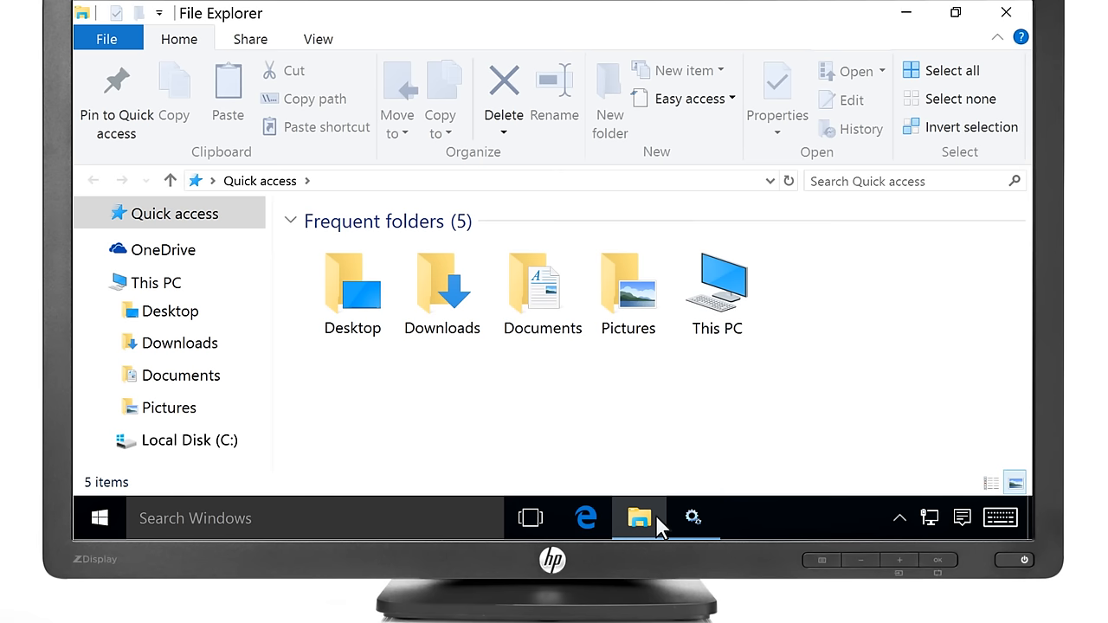
mouse_move(212, 192)
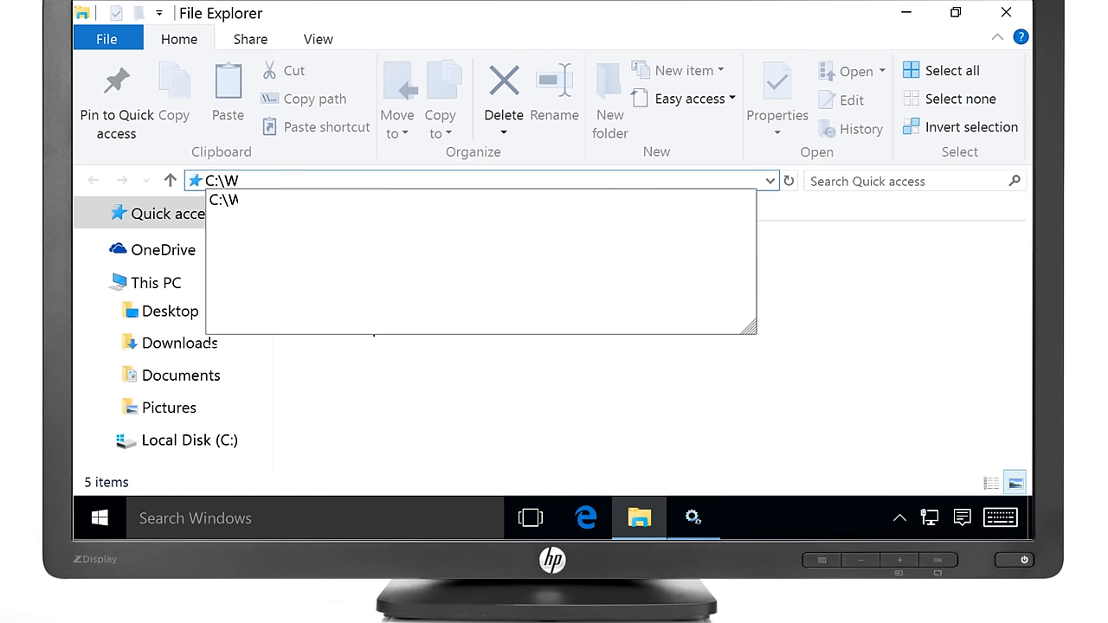
type("indows\\Sys")
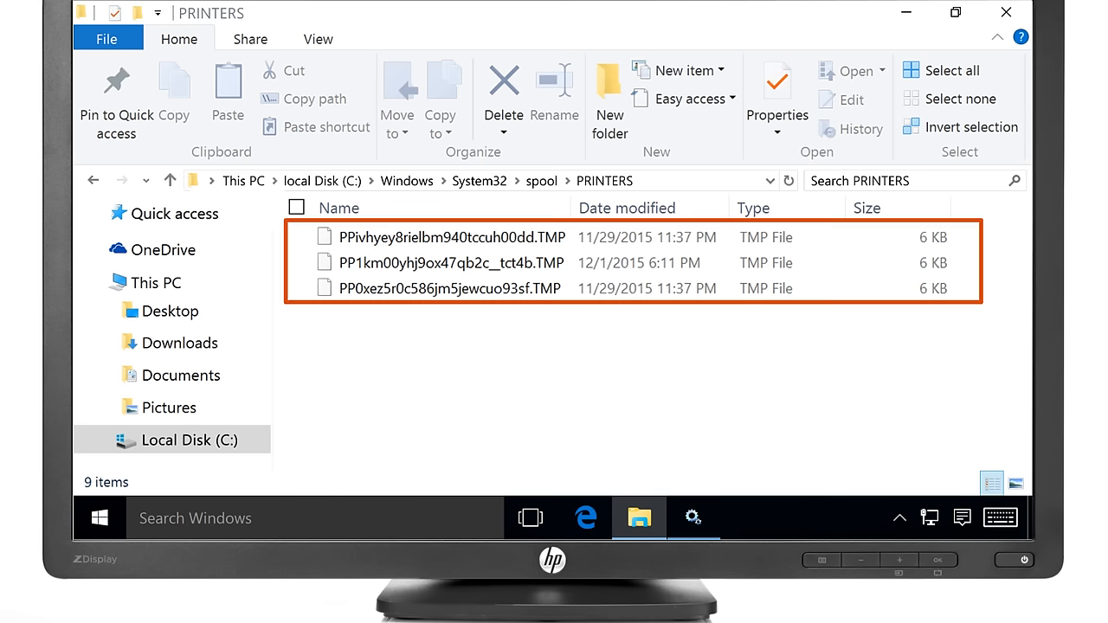
- Select the three TMP spool files in PRINTERS and delete them
left_click(305, 236)
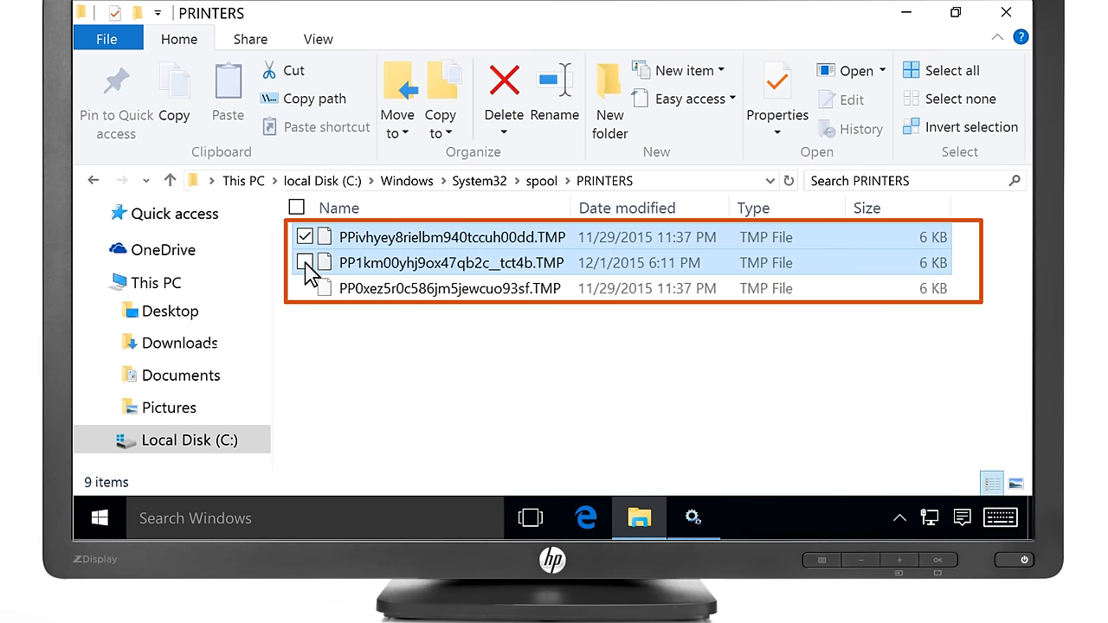
left_click(305, 262)
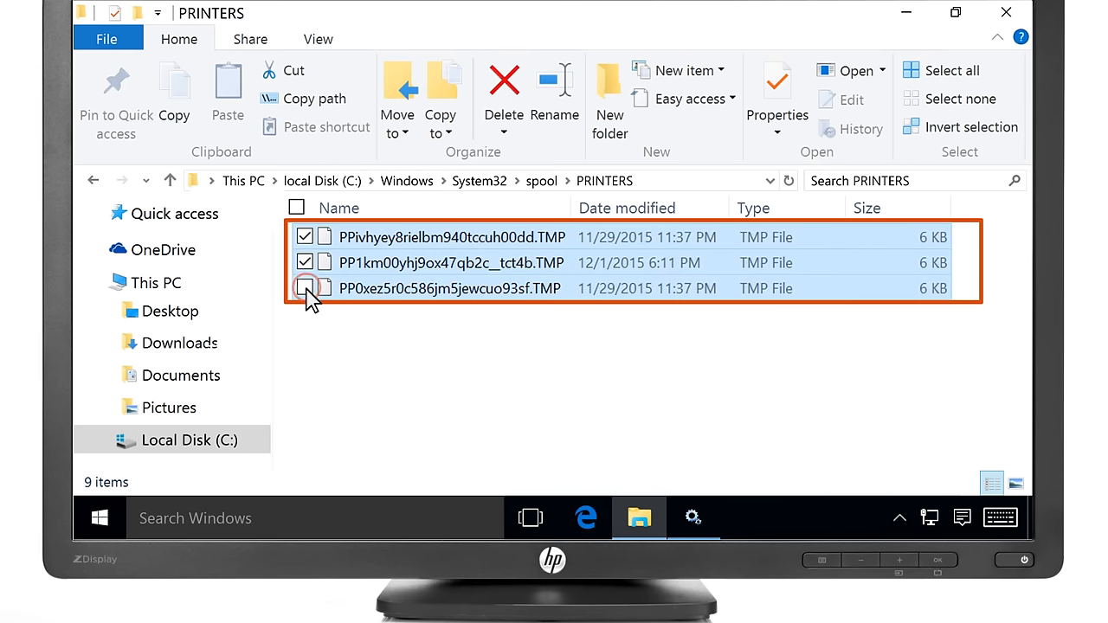
right_click(451, 288)
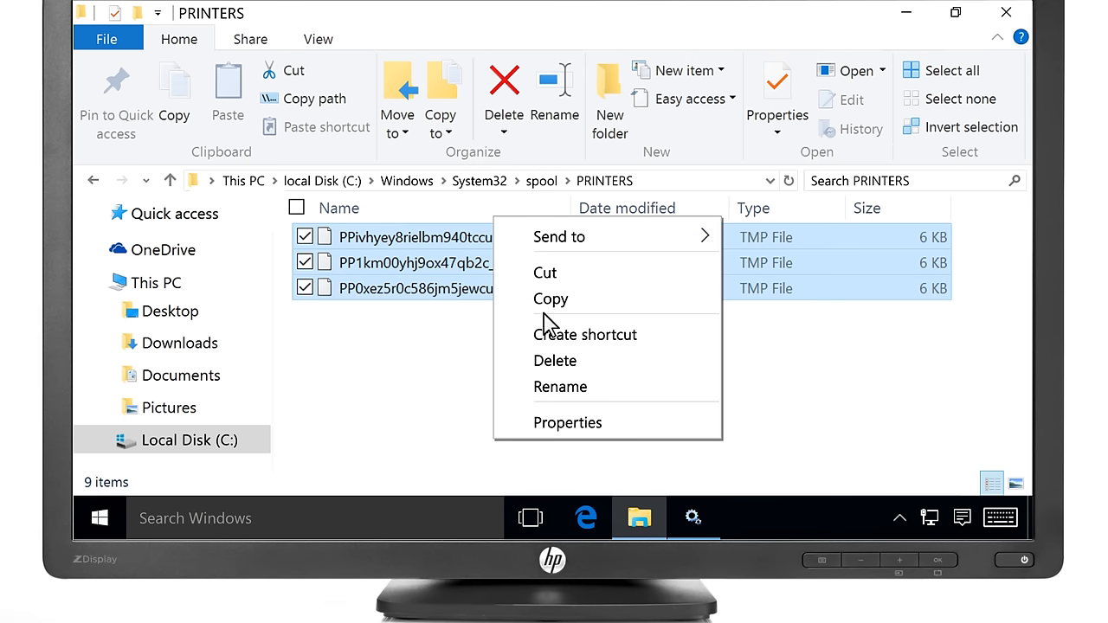
left_click(555, 360)
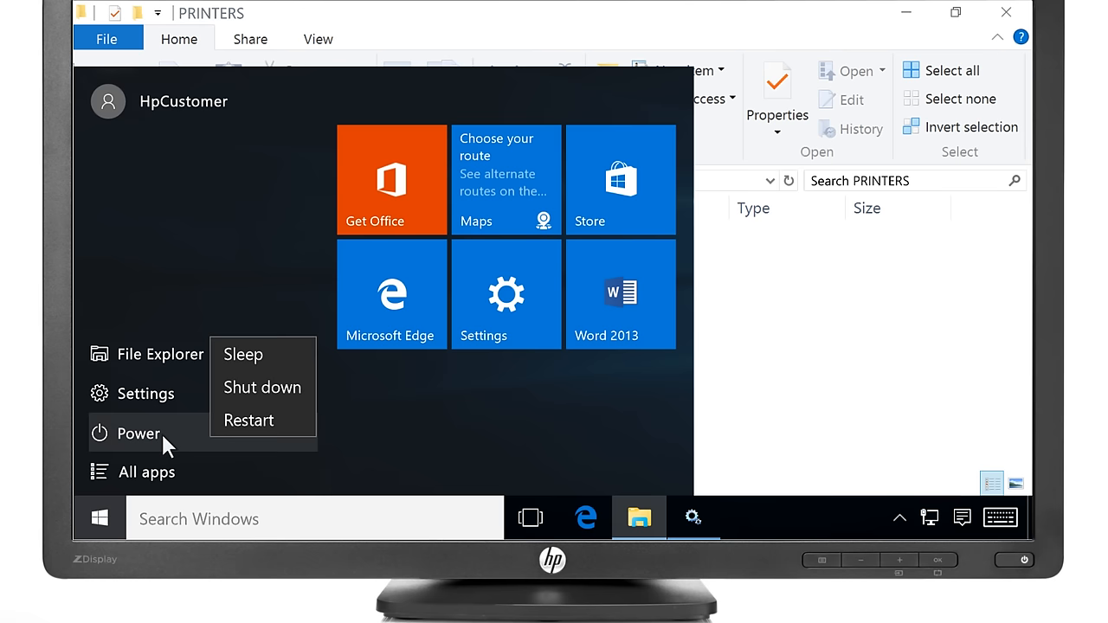
mouse_move(261, 387)
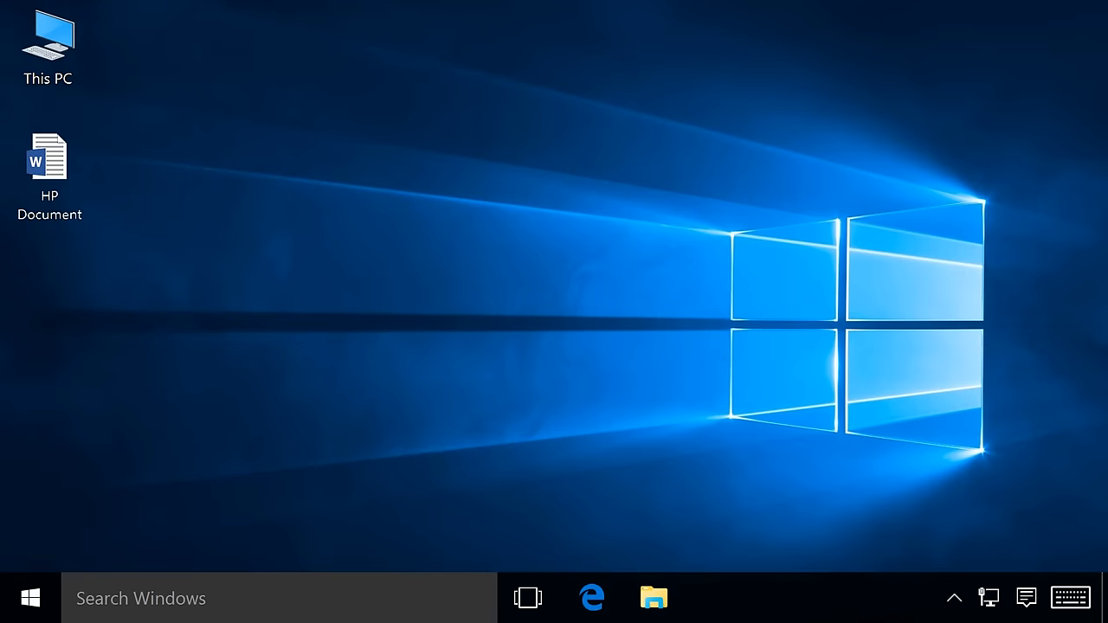
- Open HP Document from the desktop in Word and show its Print page
left_click(49, 165)
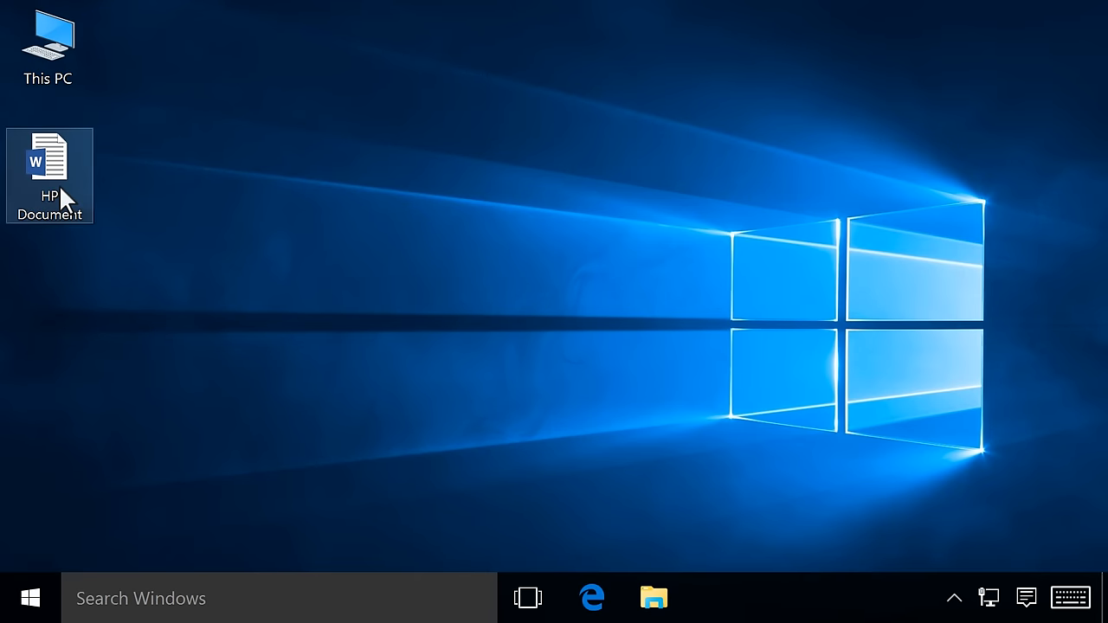
double_click(49, 176)
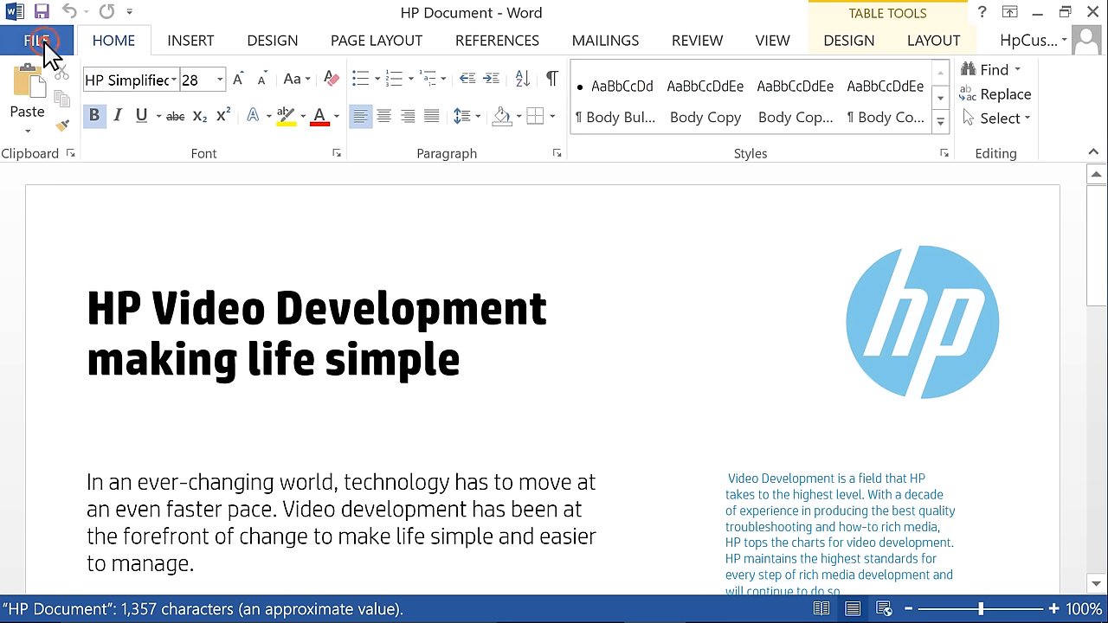
left_click(36, 40)
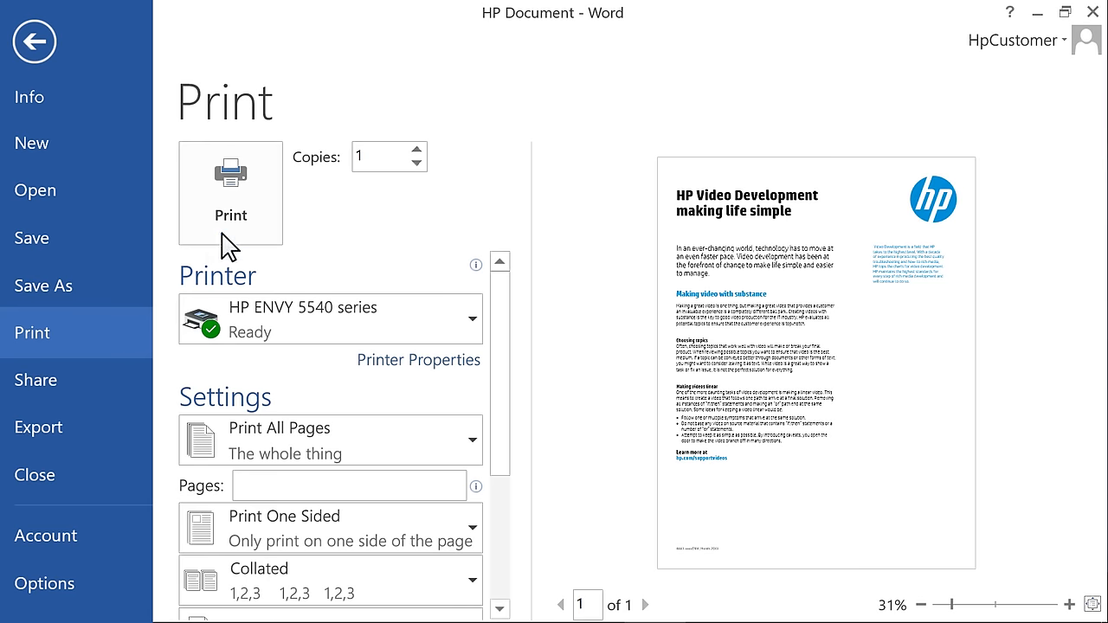